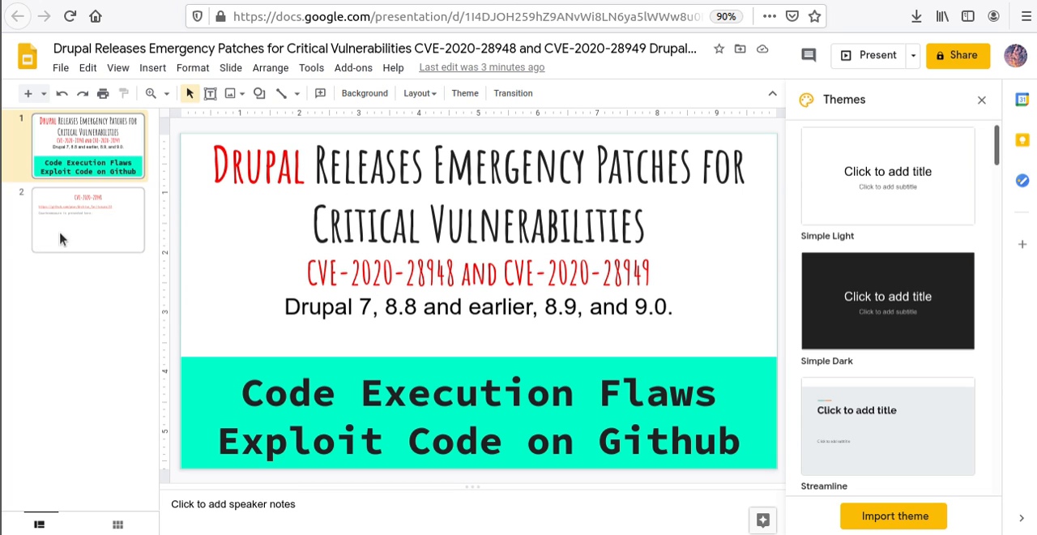
- Show the CVE-2020-28948 slide and open a new browser tab
{"action": "left_click", "coordinate": [87, 218]}
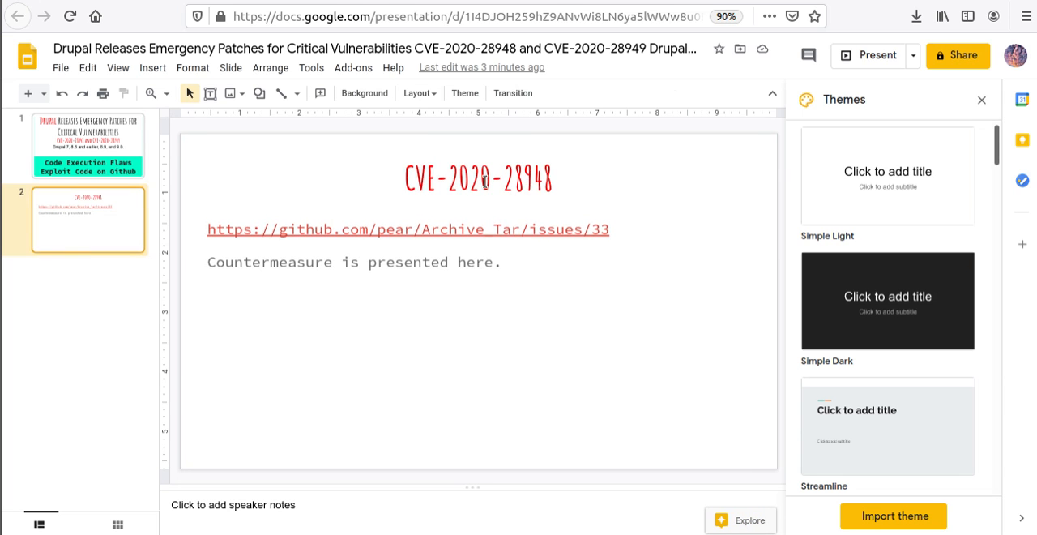
{"action": "right_click", "coordinate": [478, 176]}
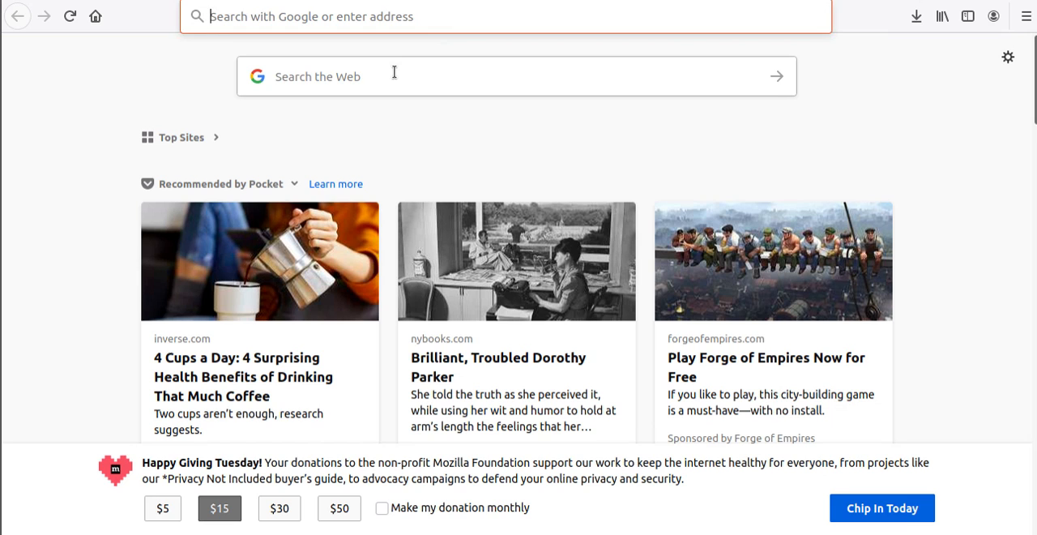
- Search Google for CVE-2020-28948 and open its NVD entry
{"action": "type", "text": "CVE-2020-28948&ie=utf-8&oe"}
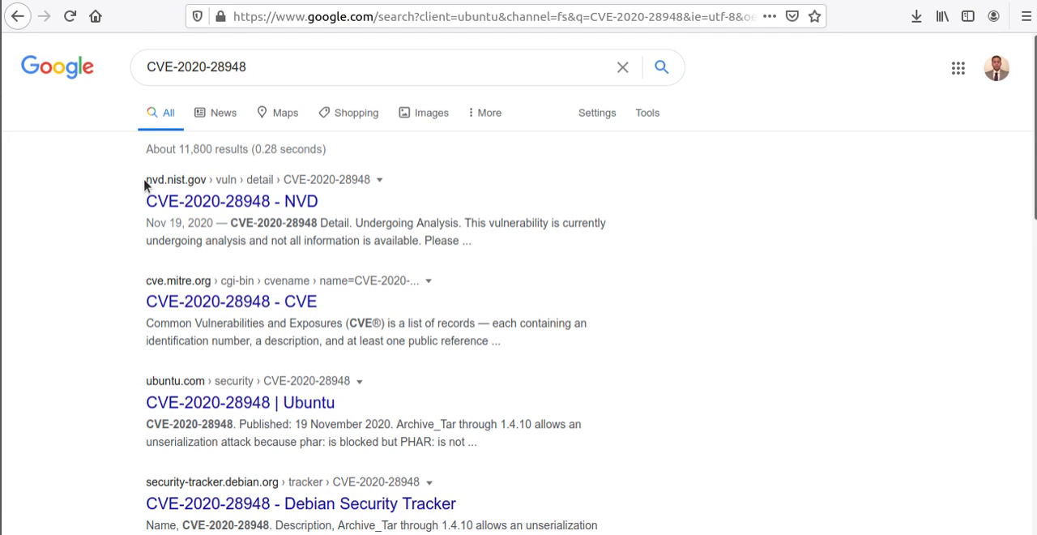
{"action": "mouse_move", "coordinate": [271, 201]}
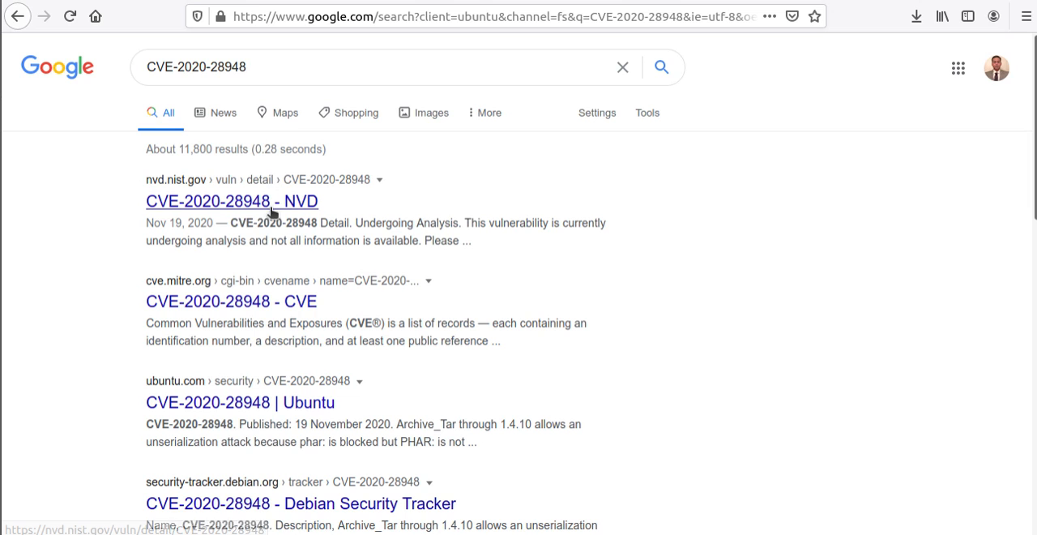
{"action": "left_click", "coordinate": [231, 201]}
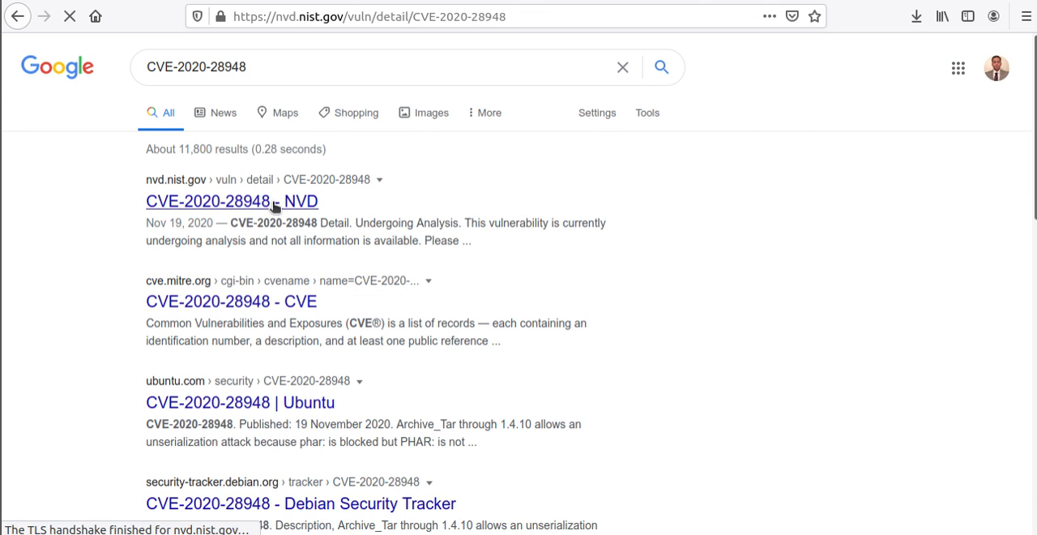
{"action": "left_click", "coordinate": [231, 201]}
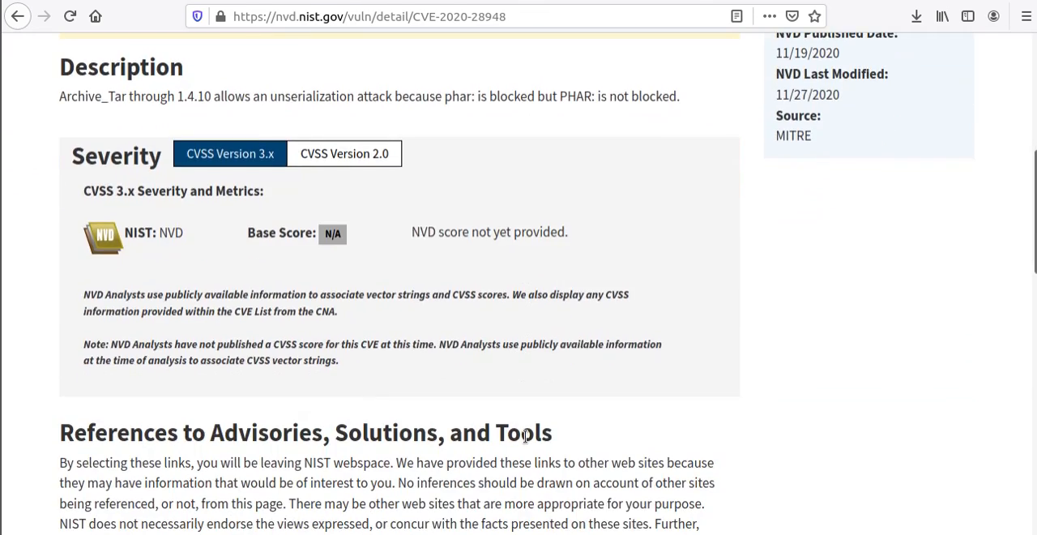
- Follow the NVD GitHub reference through to Archive_Tar issue #33
{"action": "scroll", "scroll_direction": "down", "scroll_amount": 3}
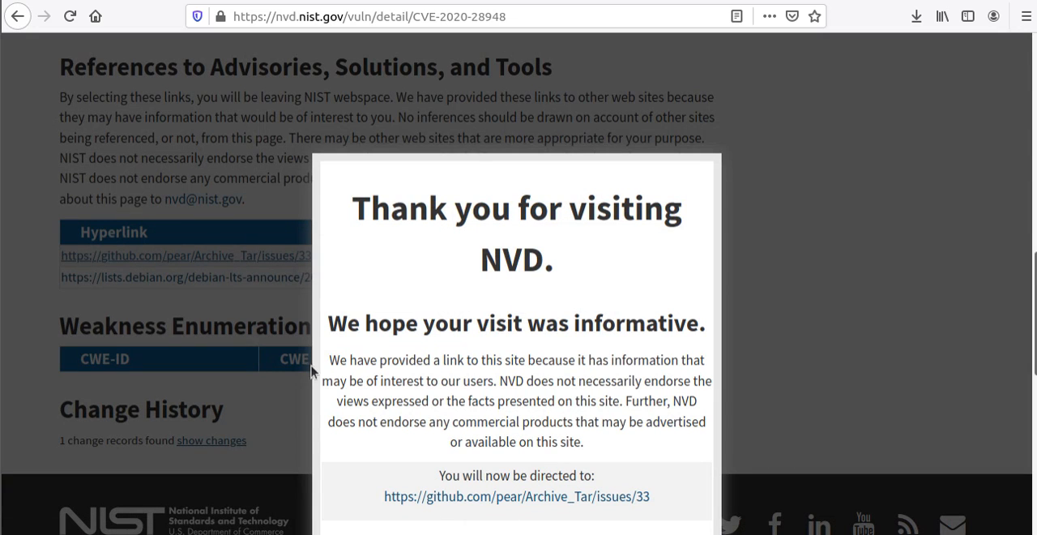
{"action": "left_click", "coordinate": [516, 496]}
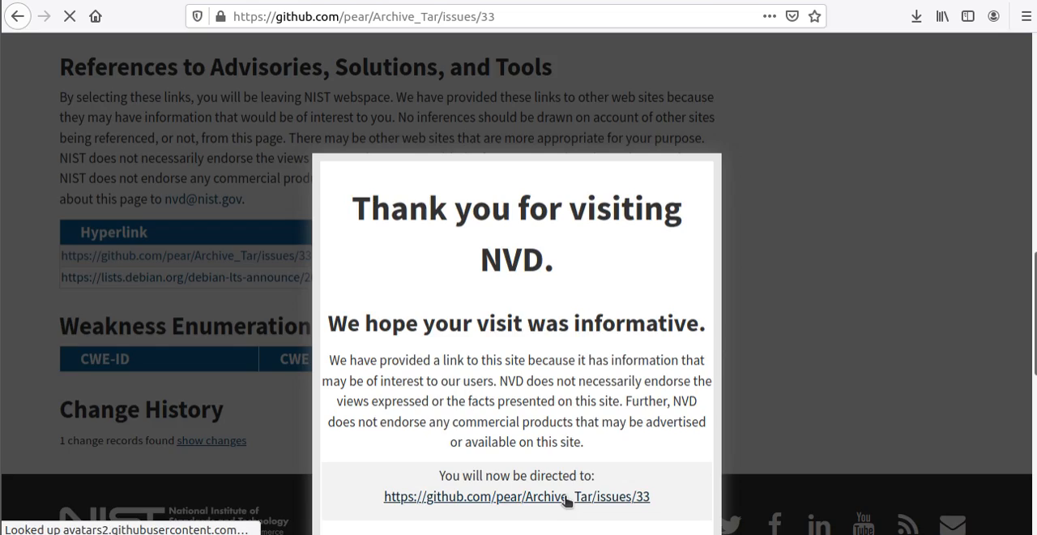
{"action": "left_click", "coordinate": [516, 495]}
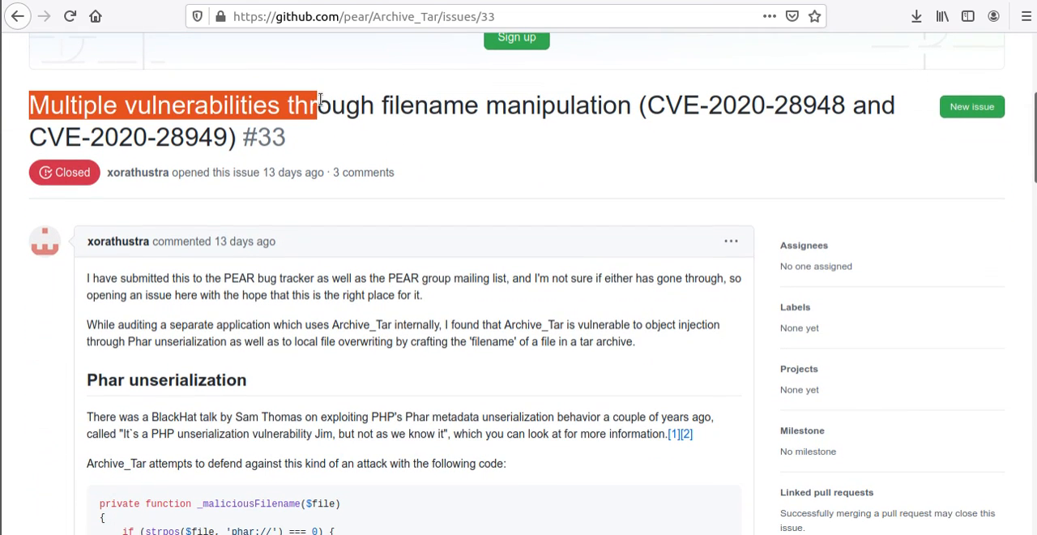
- Highlight the issue #33 title and read through the Phar unserialization bypass and exploit steps
{"action": "left_click_drag", "start_coordinate": [320, 105], "coordinate": [444, 105]}
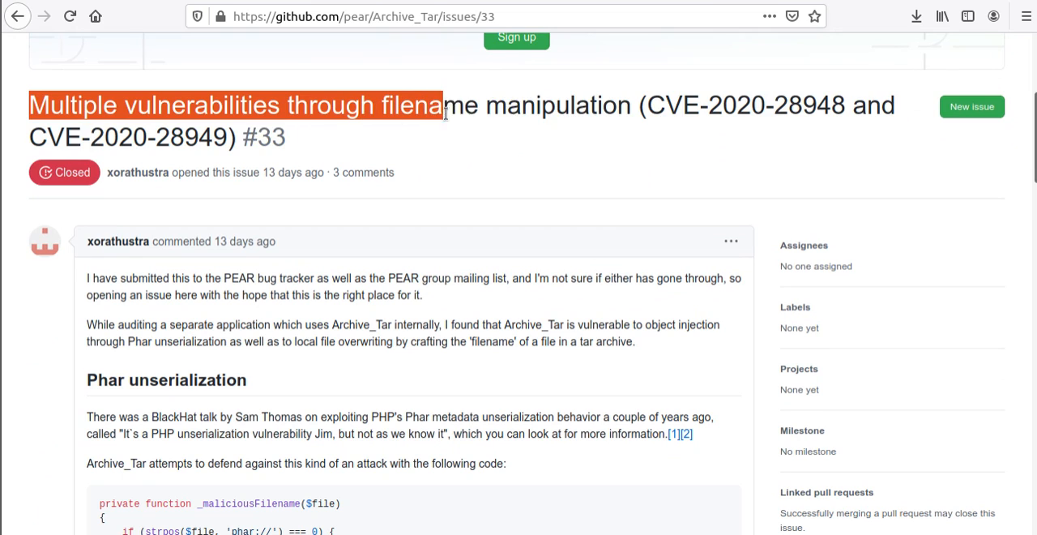
{"action": "left_click_drag", "start_coordinate": [444, 105], "coordinate": [835, 105]}
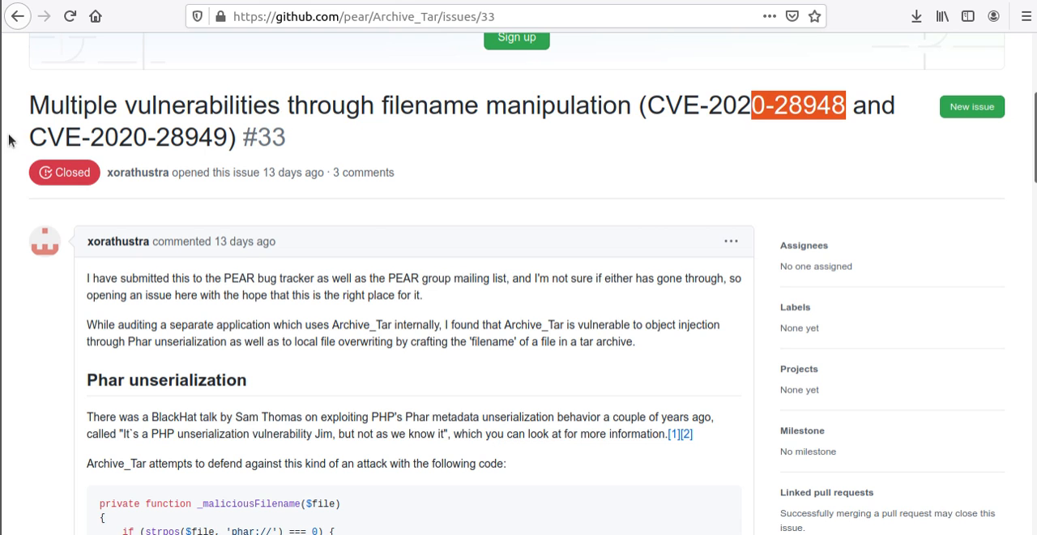
{"action": "mouse_move", "coordinate": [262, 166]}
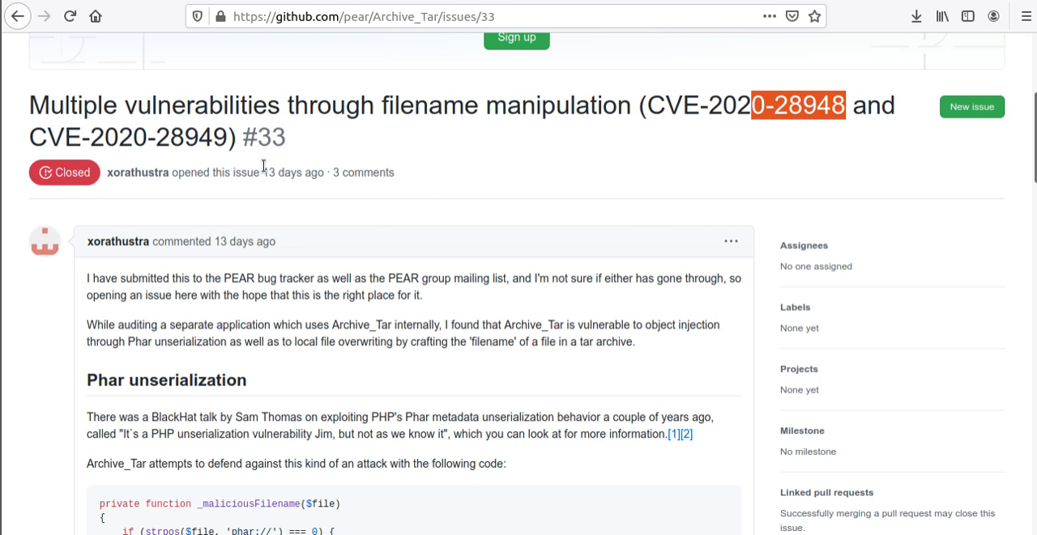
{"action": "scroll", "scroll_direction": "down", "scroll_amount": 3}
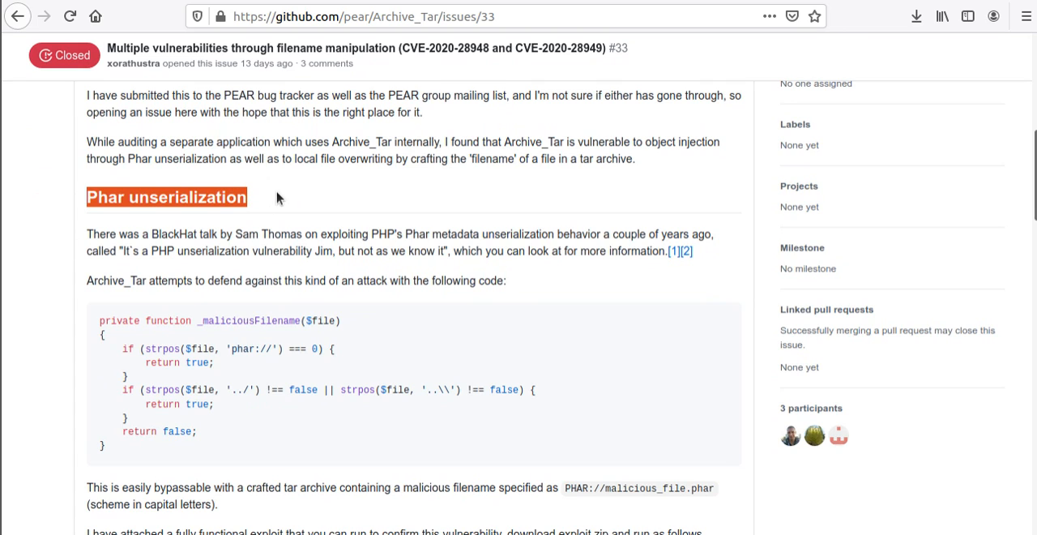
{"action": "mouse_move", "coordinate": [541, 321]}
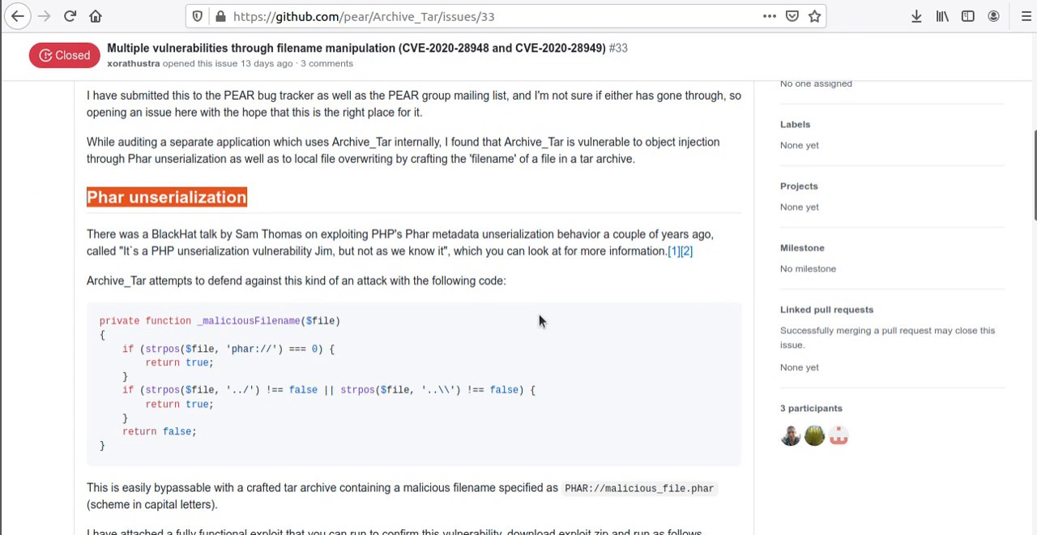
{"action": "scroll", "scroll_direction": "down", "scroll_amount": 3}
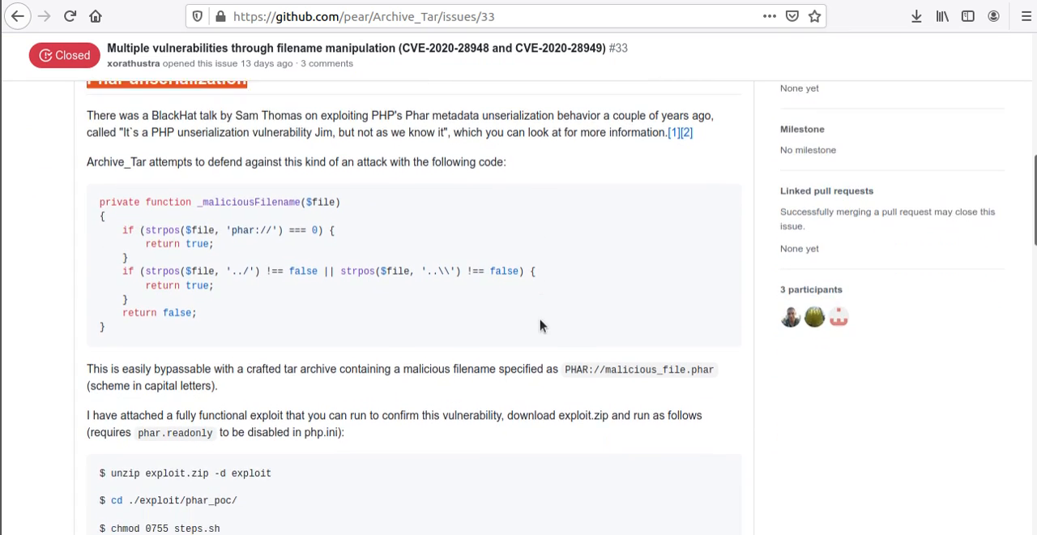
{"action": "scroll", "scroll_direction": "down", "scroll_amount": 3}
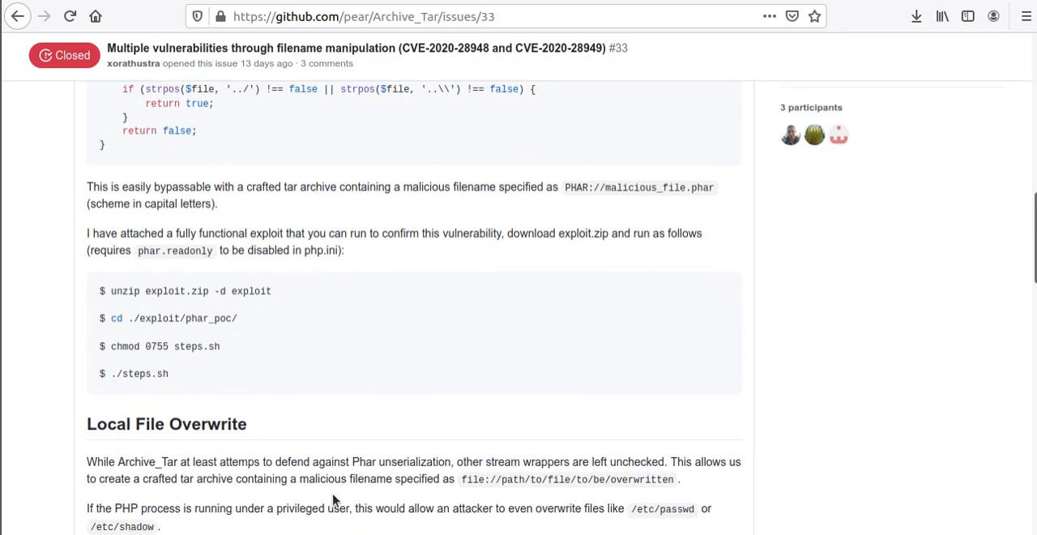
- Read past the _maliciousFilename countermeasure to the maintainer's replies confirming the fix
{"action": "scroll", "scroll_direction": "down", "scroll_amount": 3}
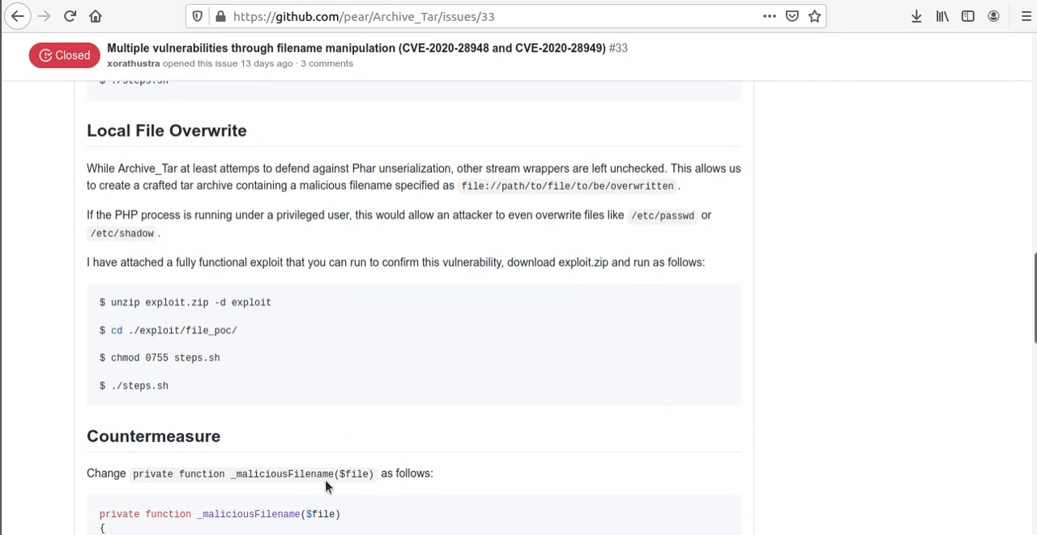
{"action": "scroll", "scroll_direction": "down", "scroll_amount": 3}
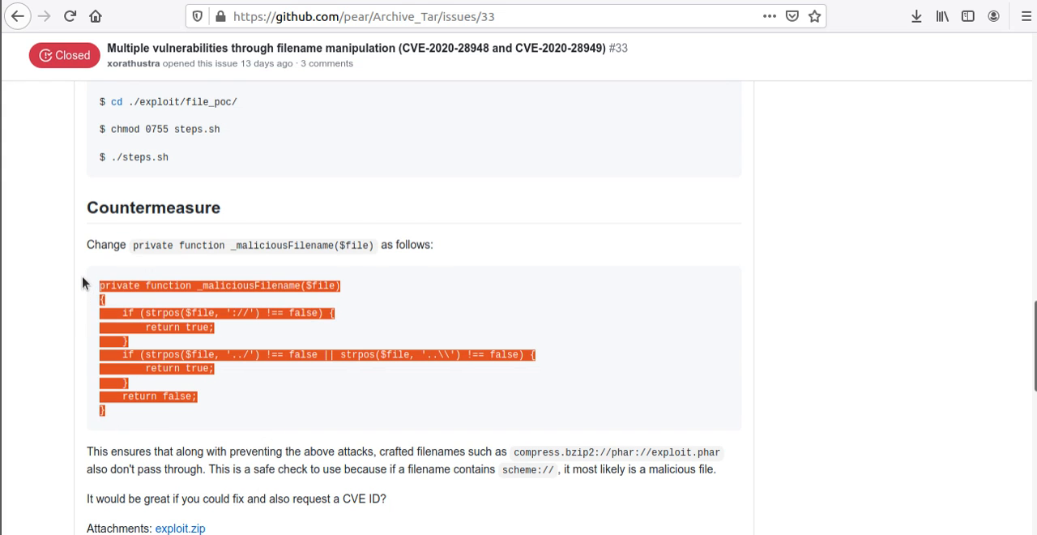
{"action": "scroll", "scroll_direction": "down", "scroll_amount": 3}
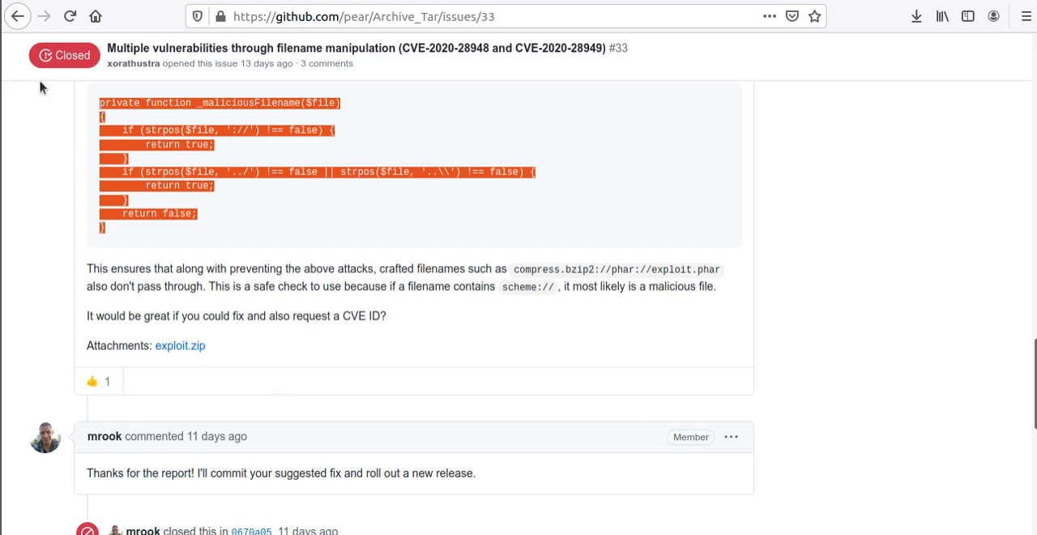
{"action": "mouse_move", "coordinate": [180, 345]}
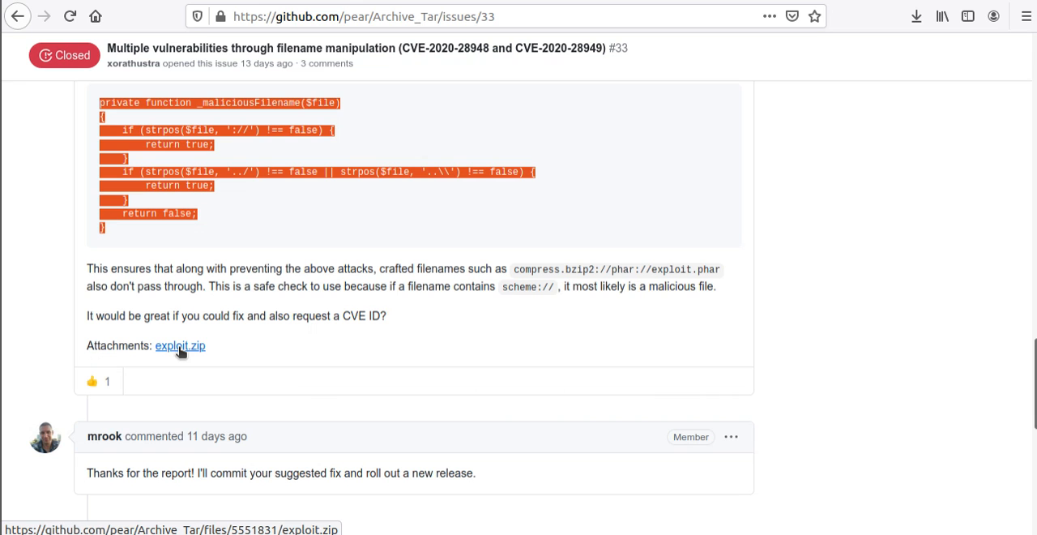
{"action": "mouse_move", "coordinate": [262, 329]}
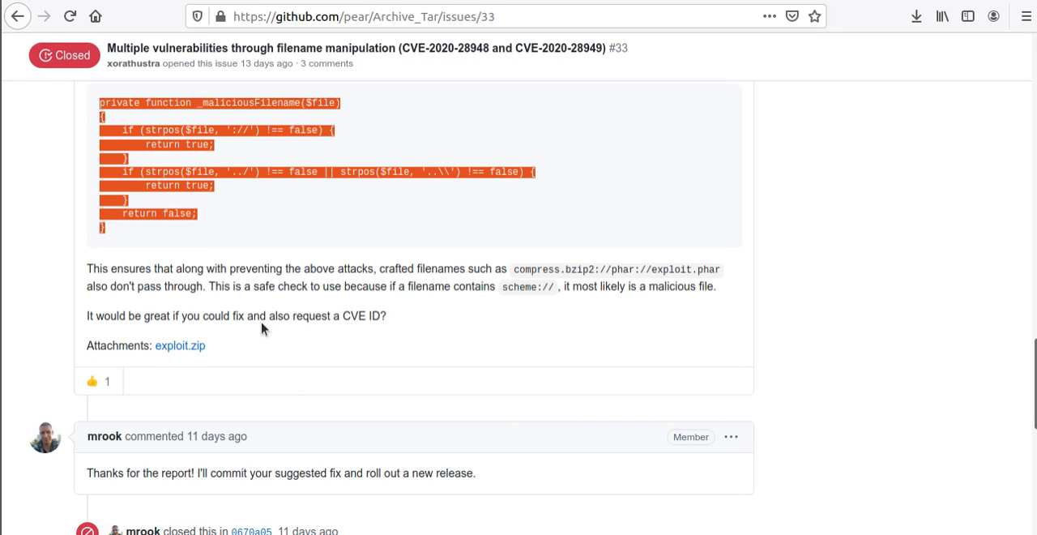
{"action": "scroll", "scroll_direction": "down", "scroll_amount": 3}
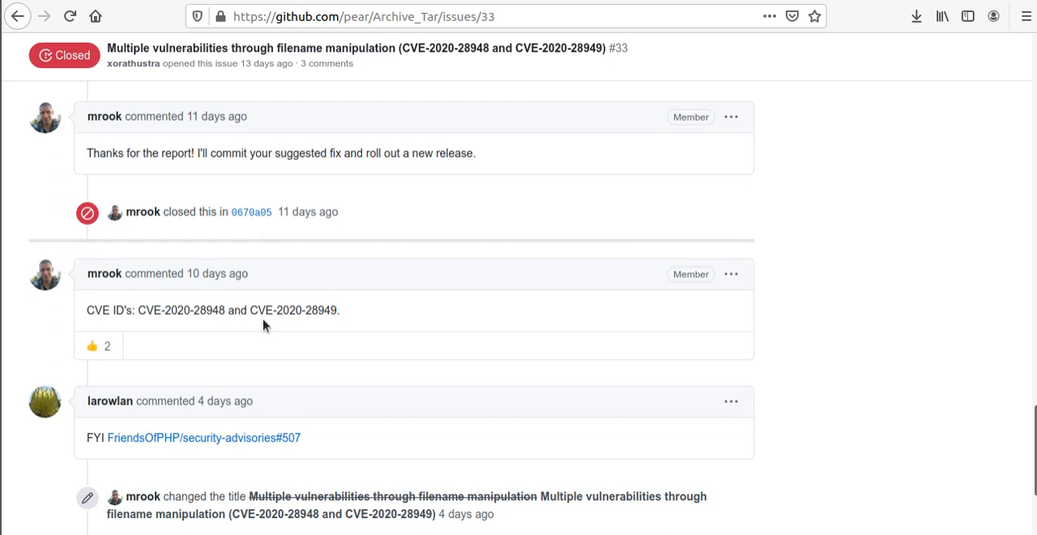
{"action": "mouse_move", "coordinate": [266, 322]}
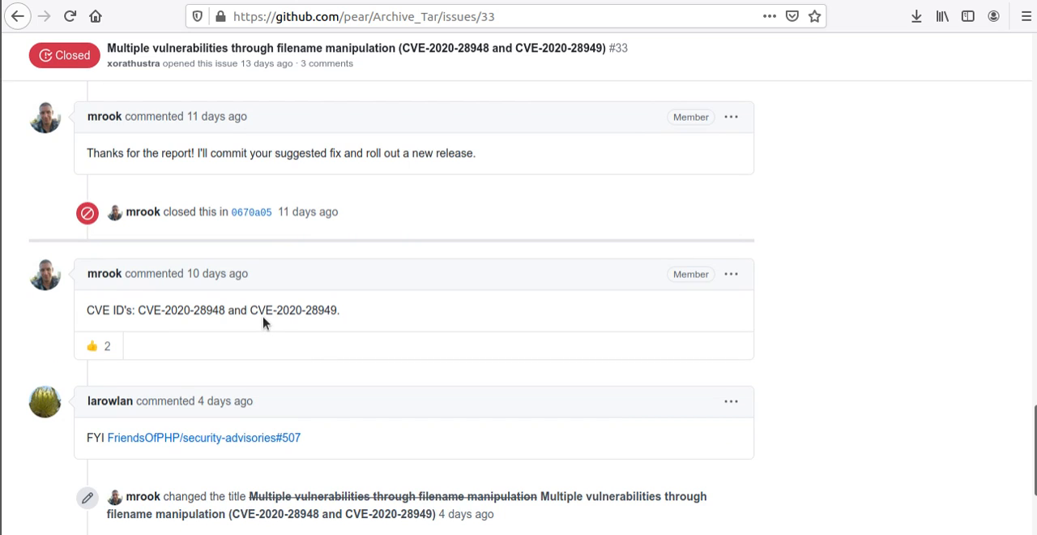
{"action": "scroll", "scroll_direction": "up", "scroll_amount": 3}
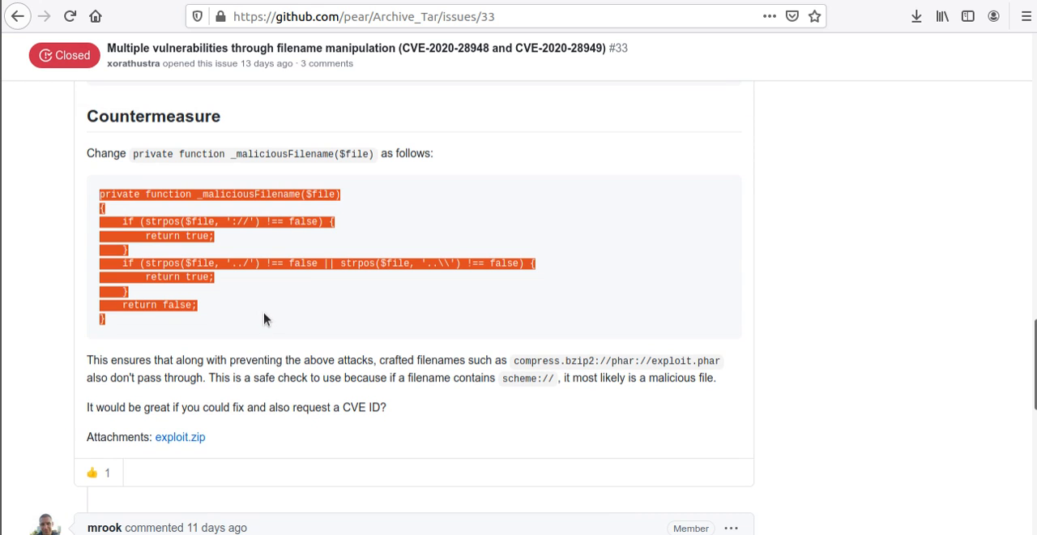
{"action": "scroll", "scroll_direction": "up", "scroll_amount": 3}
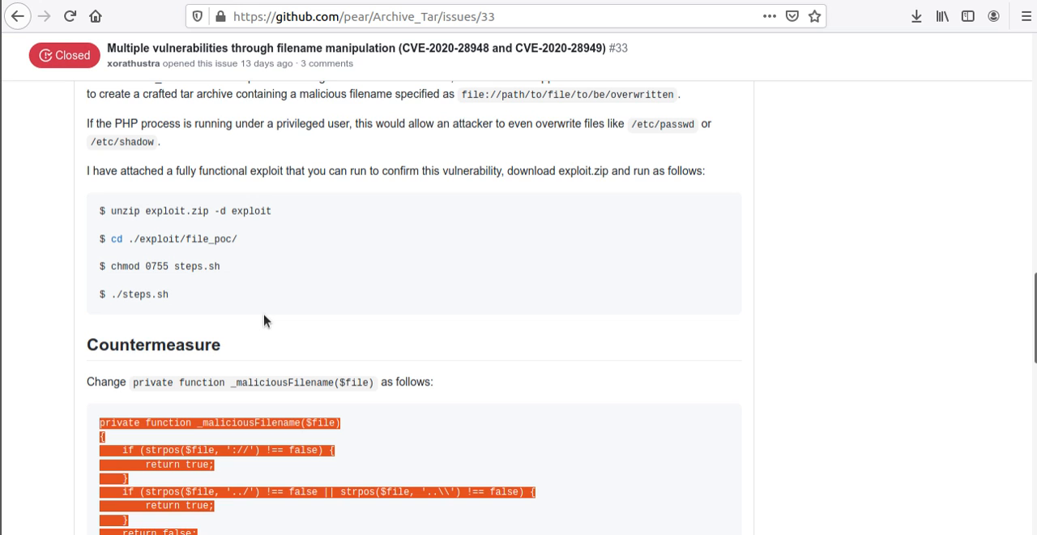
{"action": "mouse_move", "coordinate": [227, 142]}
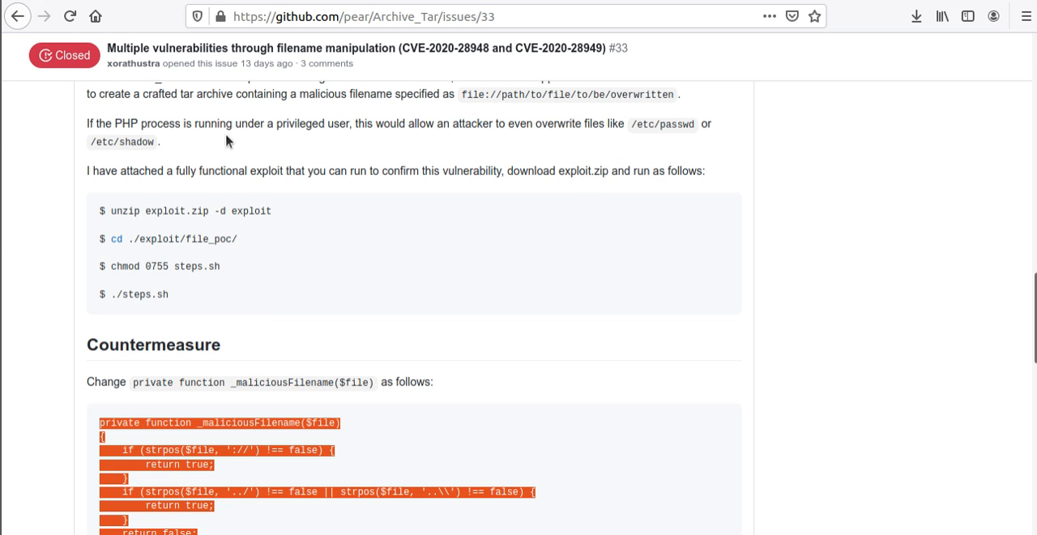